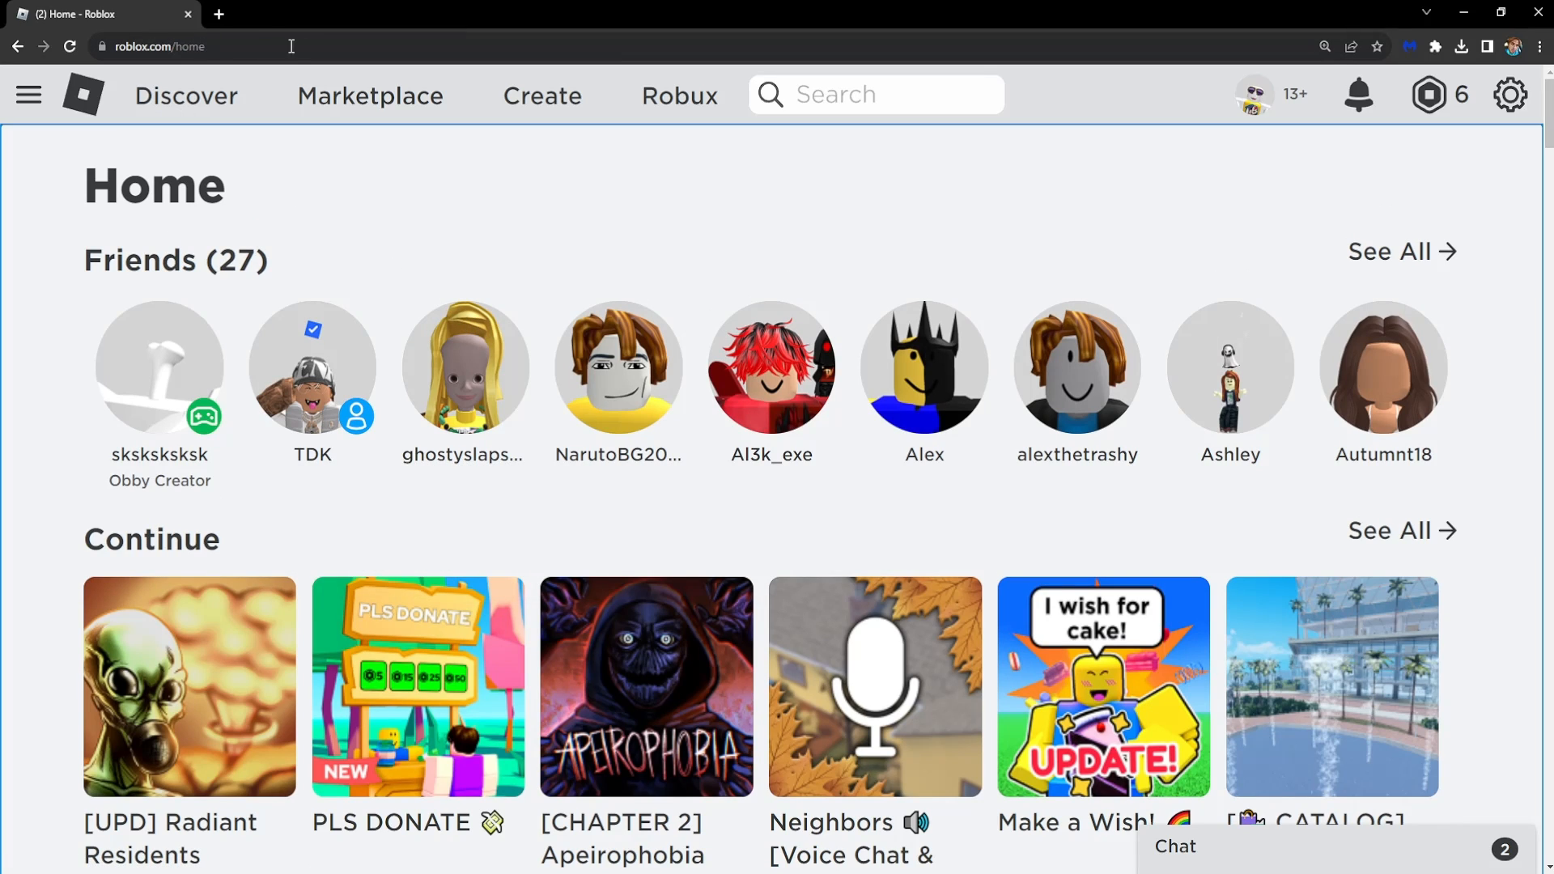
# Step: Navigate to roblox.com/support via the address bar's Support suggestion
pyautogui.click(197, 45)
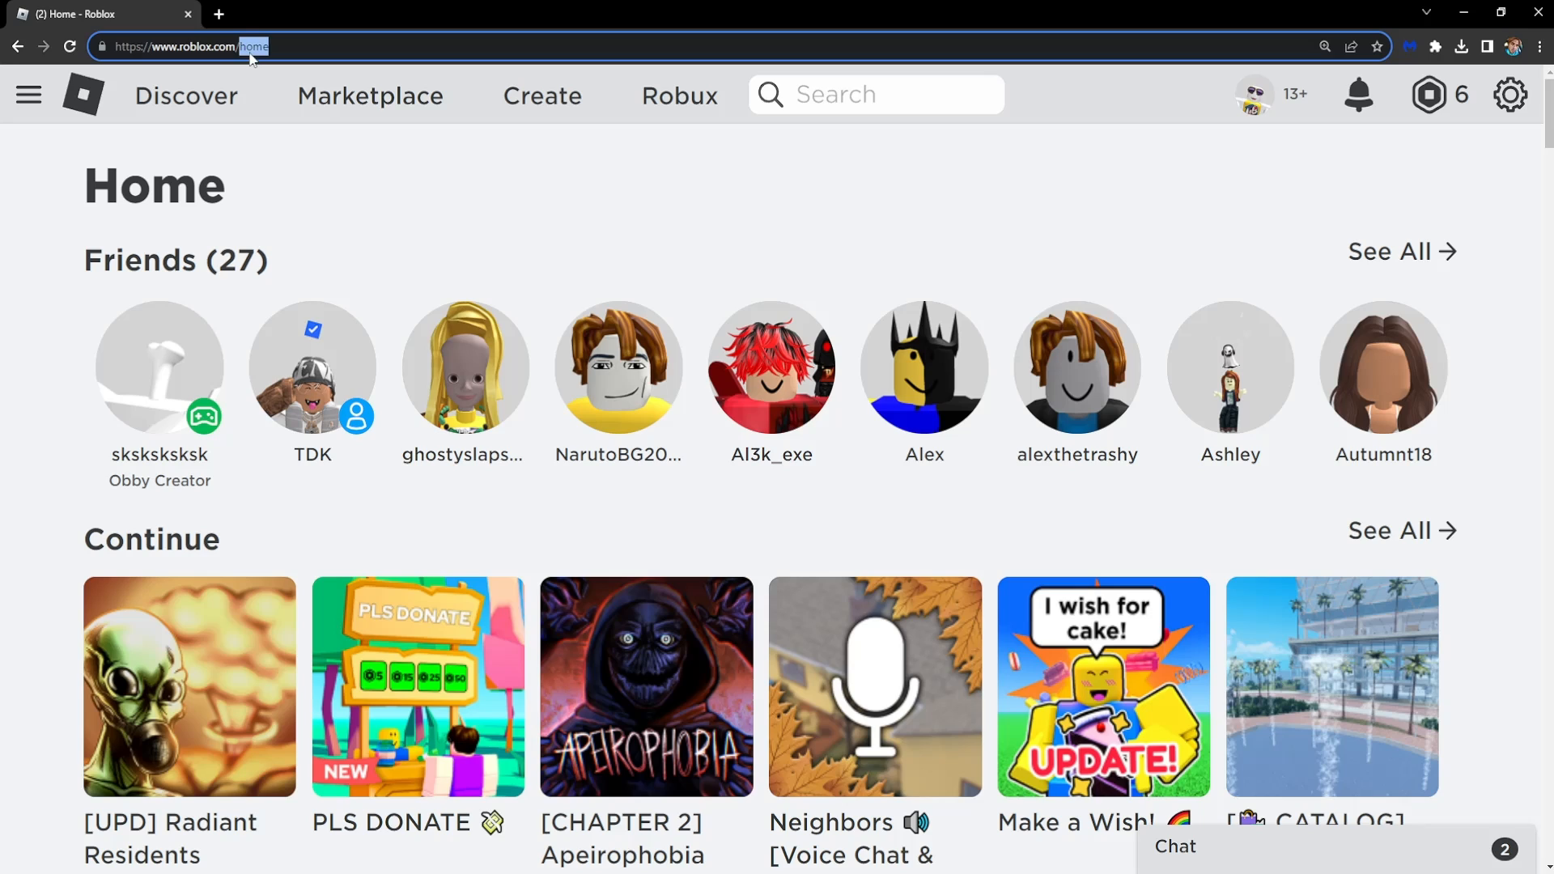
pyautogui.write('support')
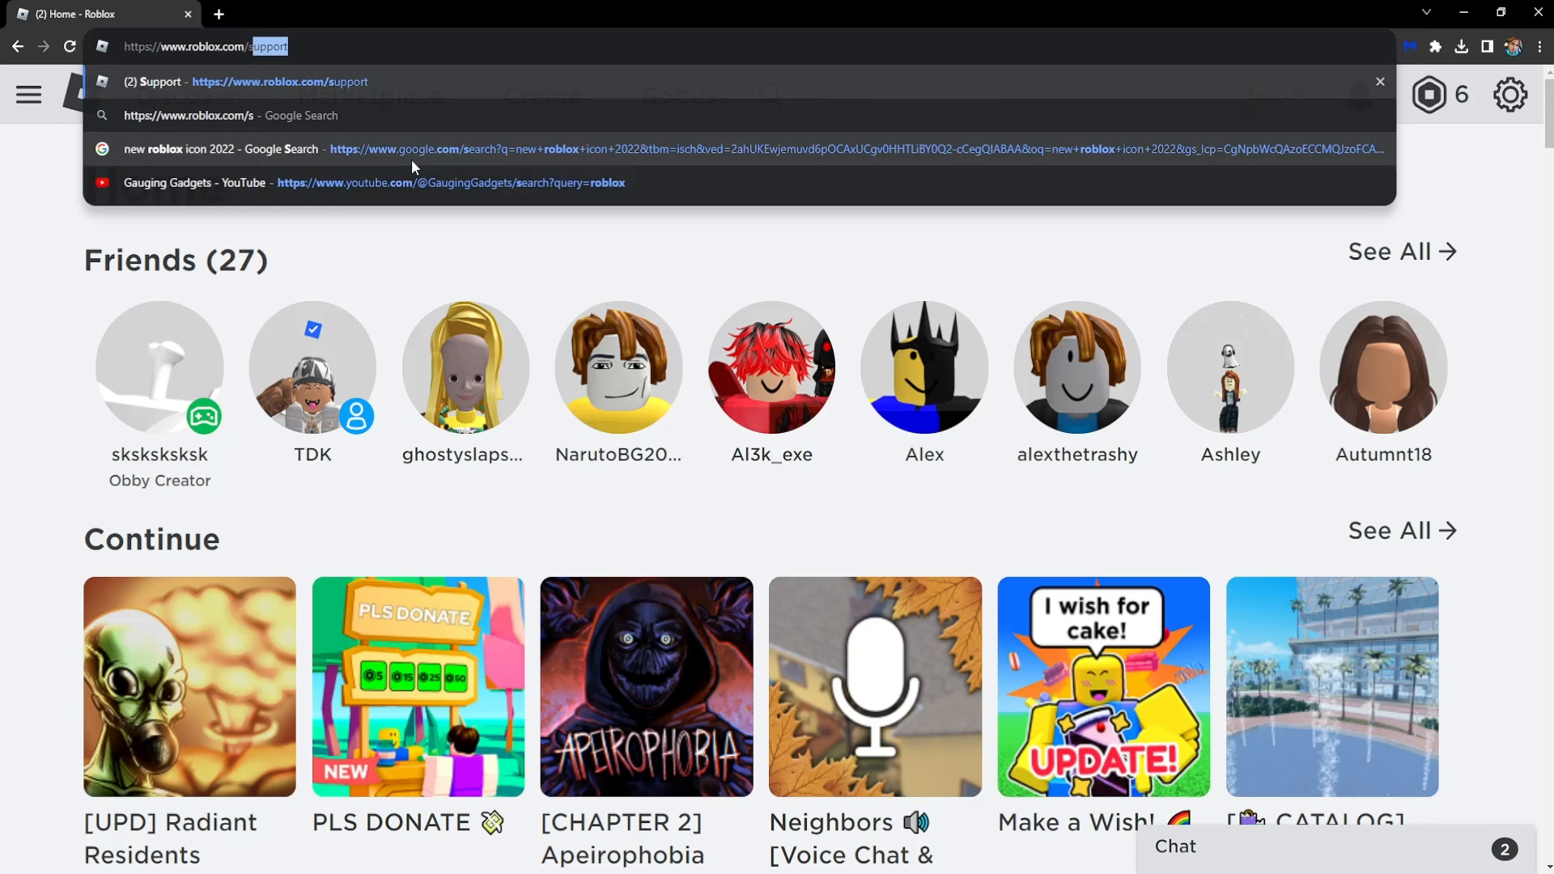
pyautogui.click(153, 80)
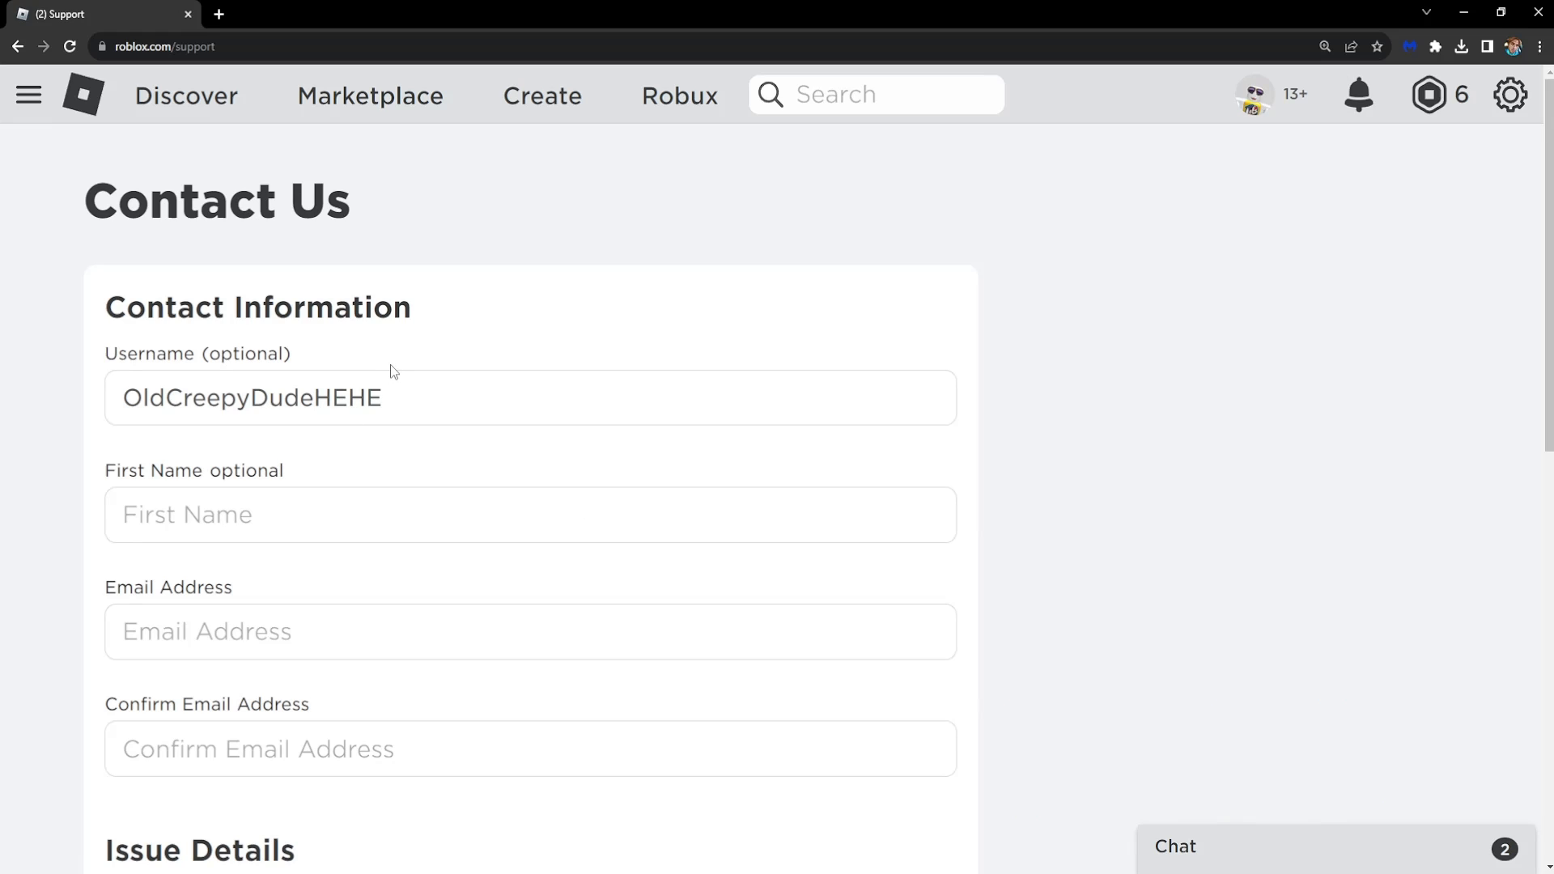
# Step: Scroll the Contact Us form down past Email Address to the Issue Details dropdowns
pyautogui.scroll(-3)
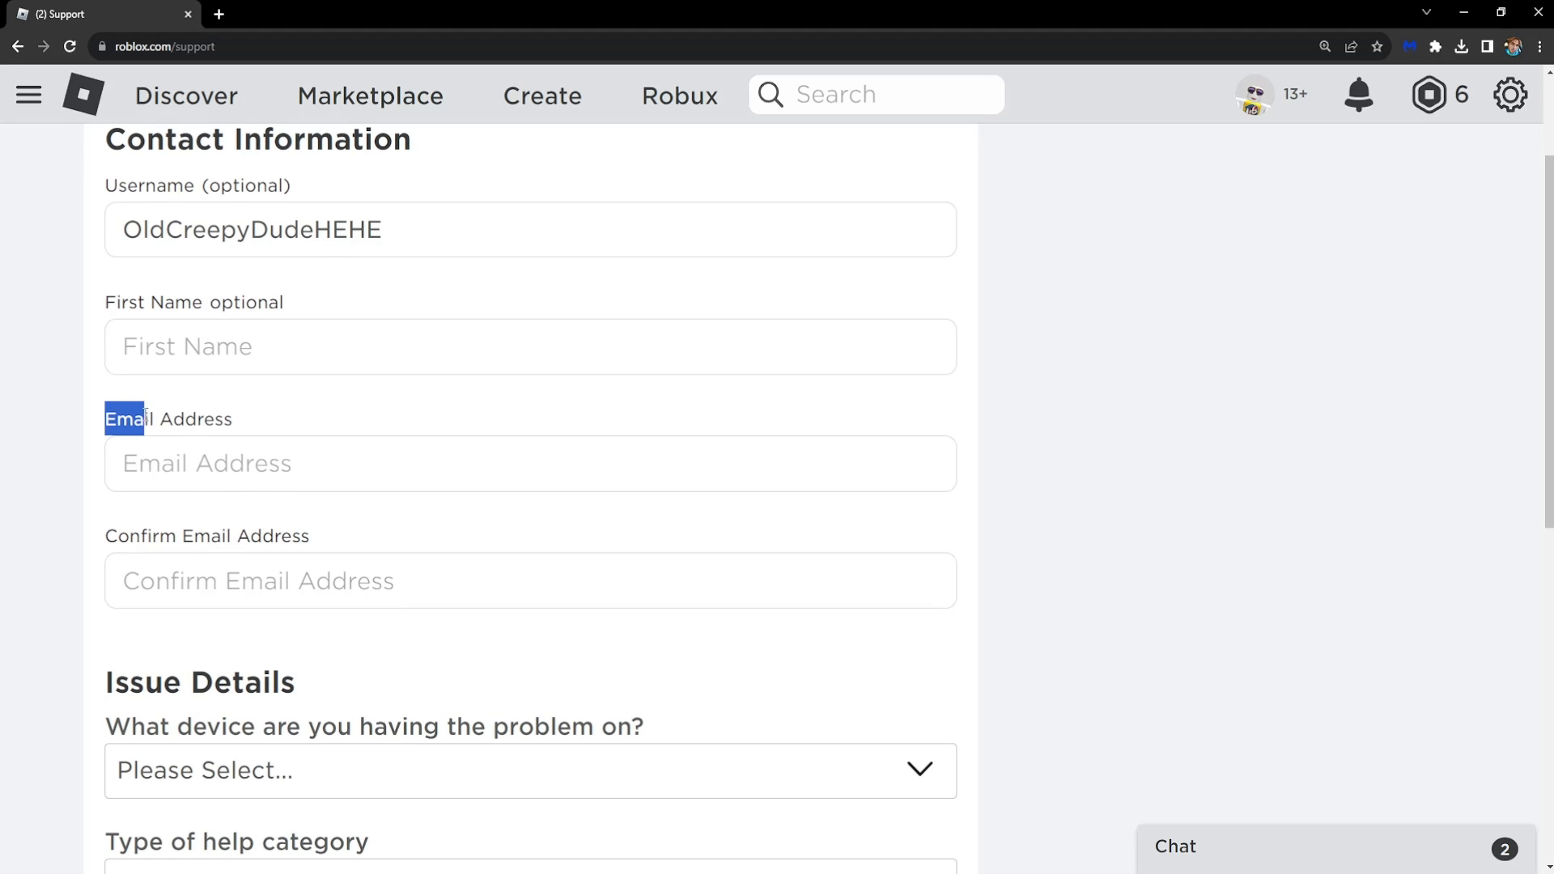
pyautogui.moveTo(144, 418); pyautogui.dragTo(233, 418)
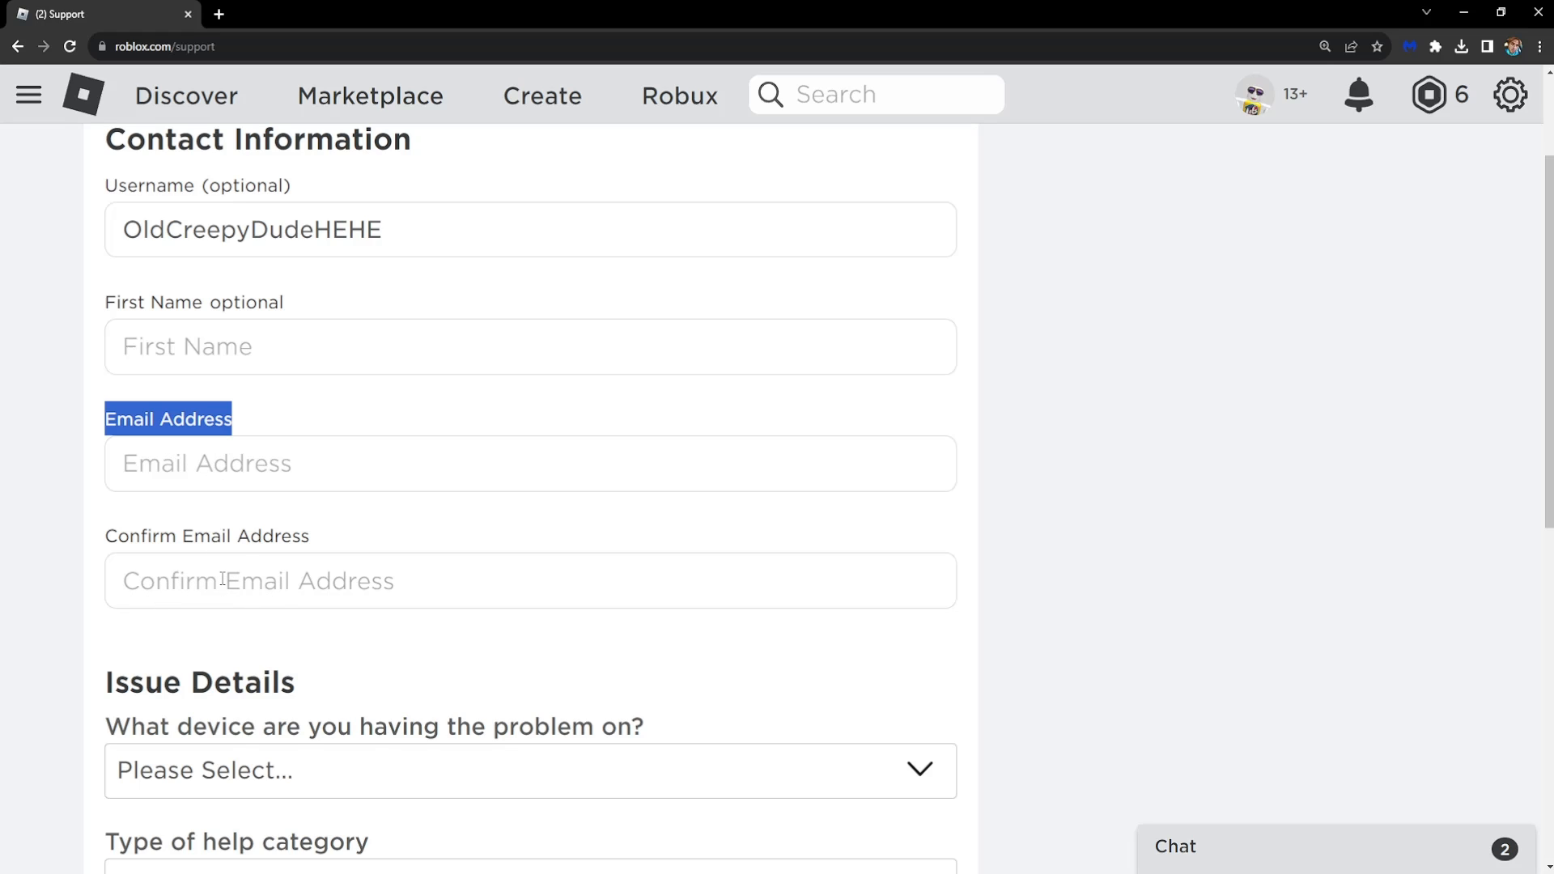
pyautogui.scroll(-3)
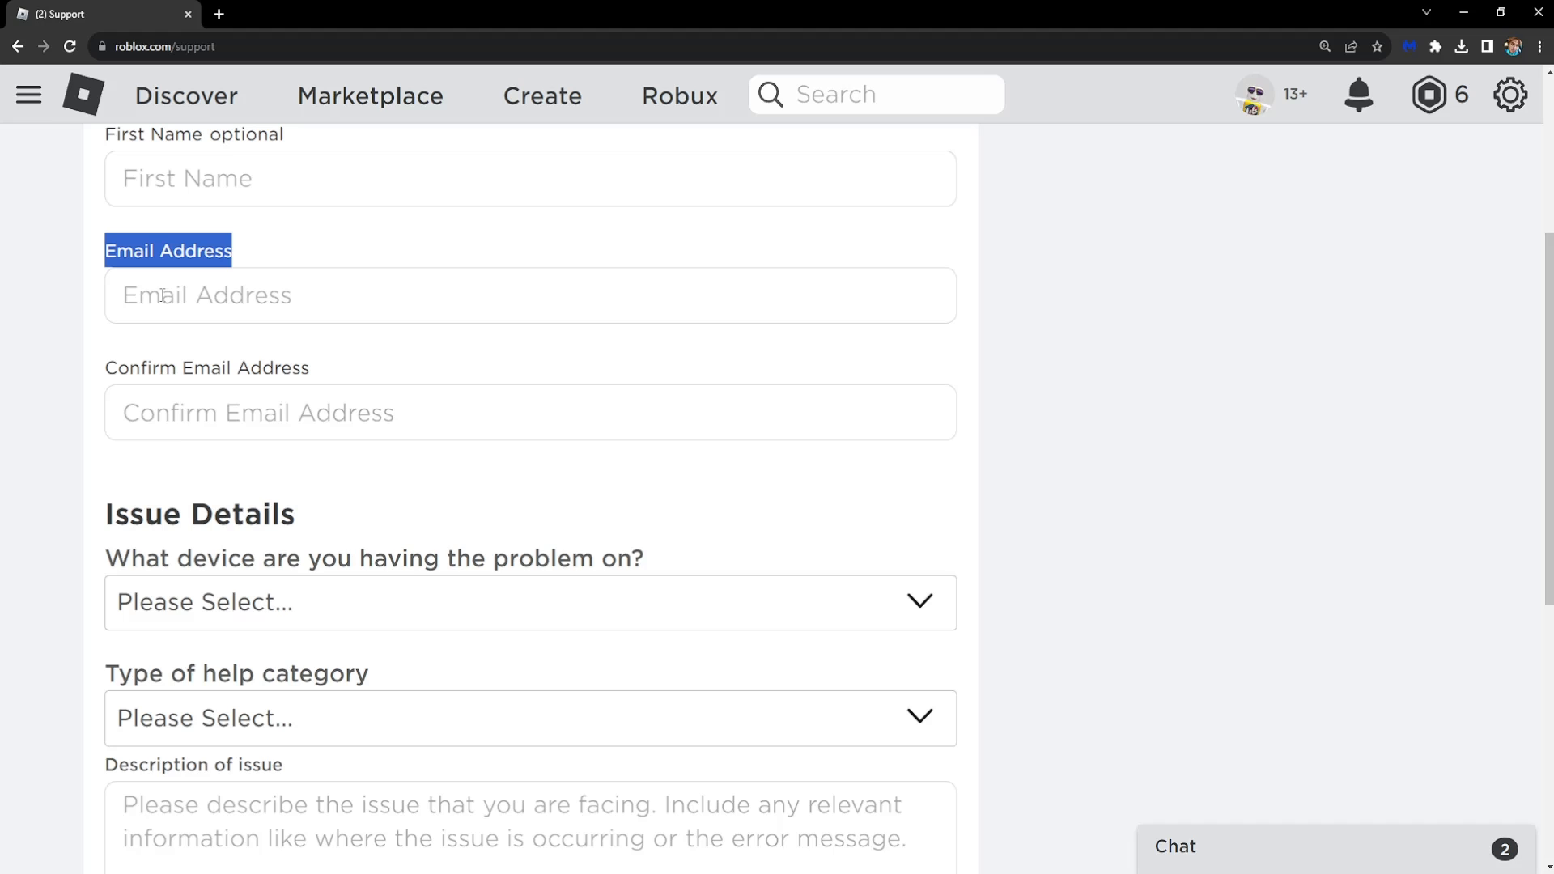
pyautogui.scroll(-3)
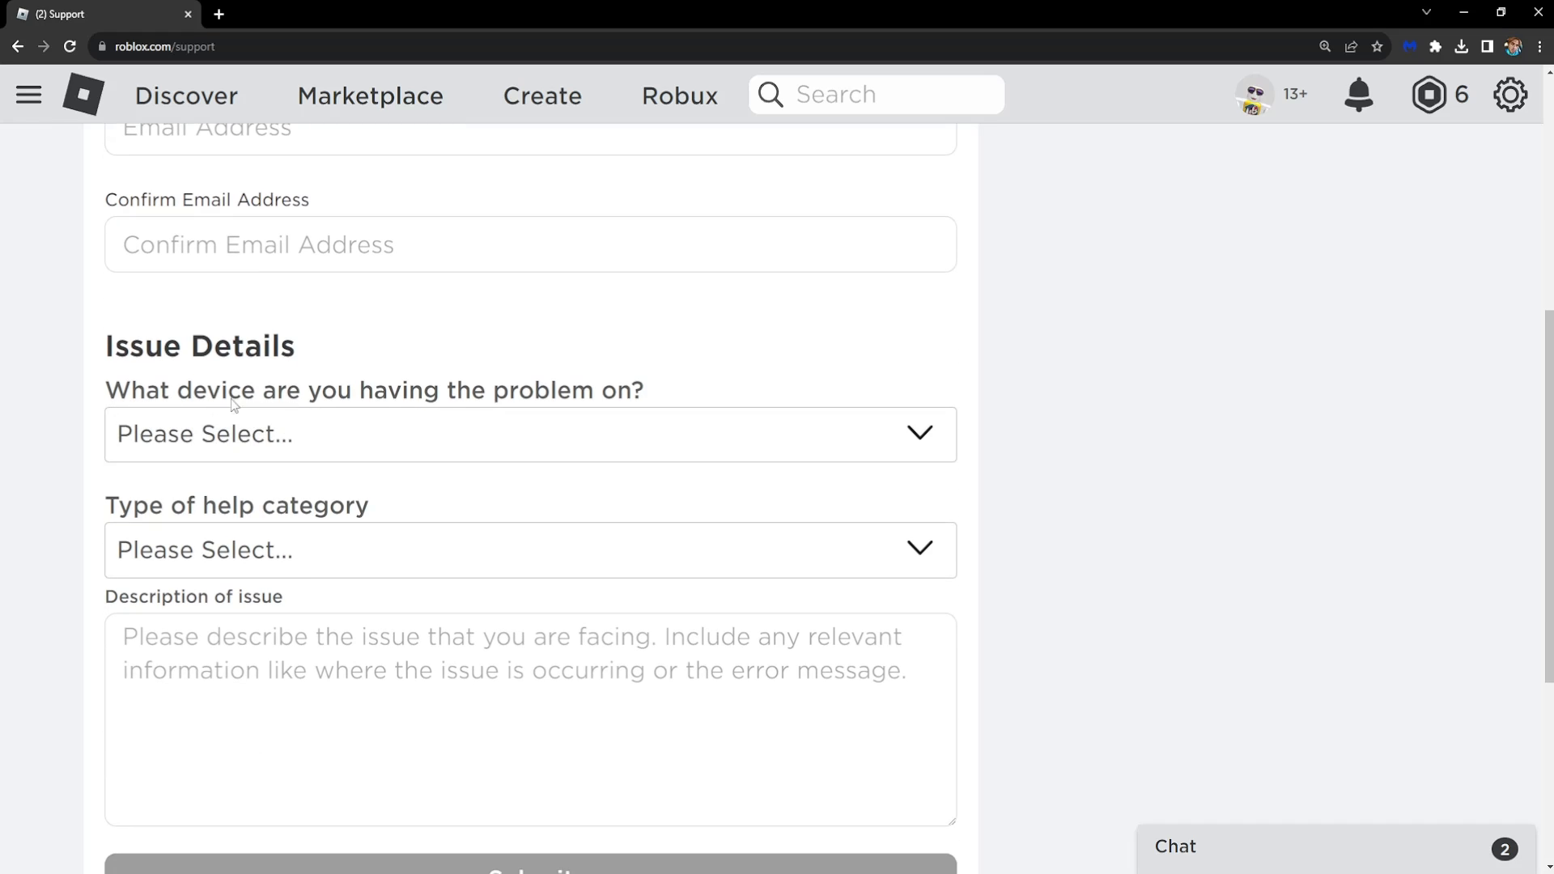
pyautogui.scroll(-3)
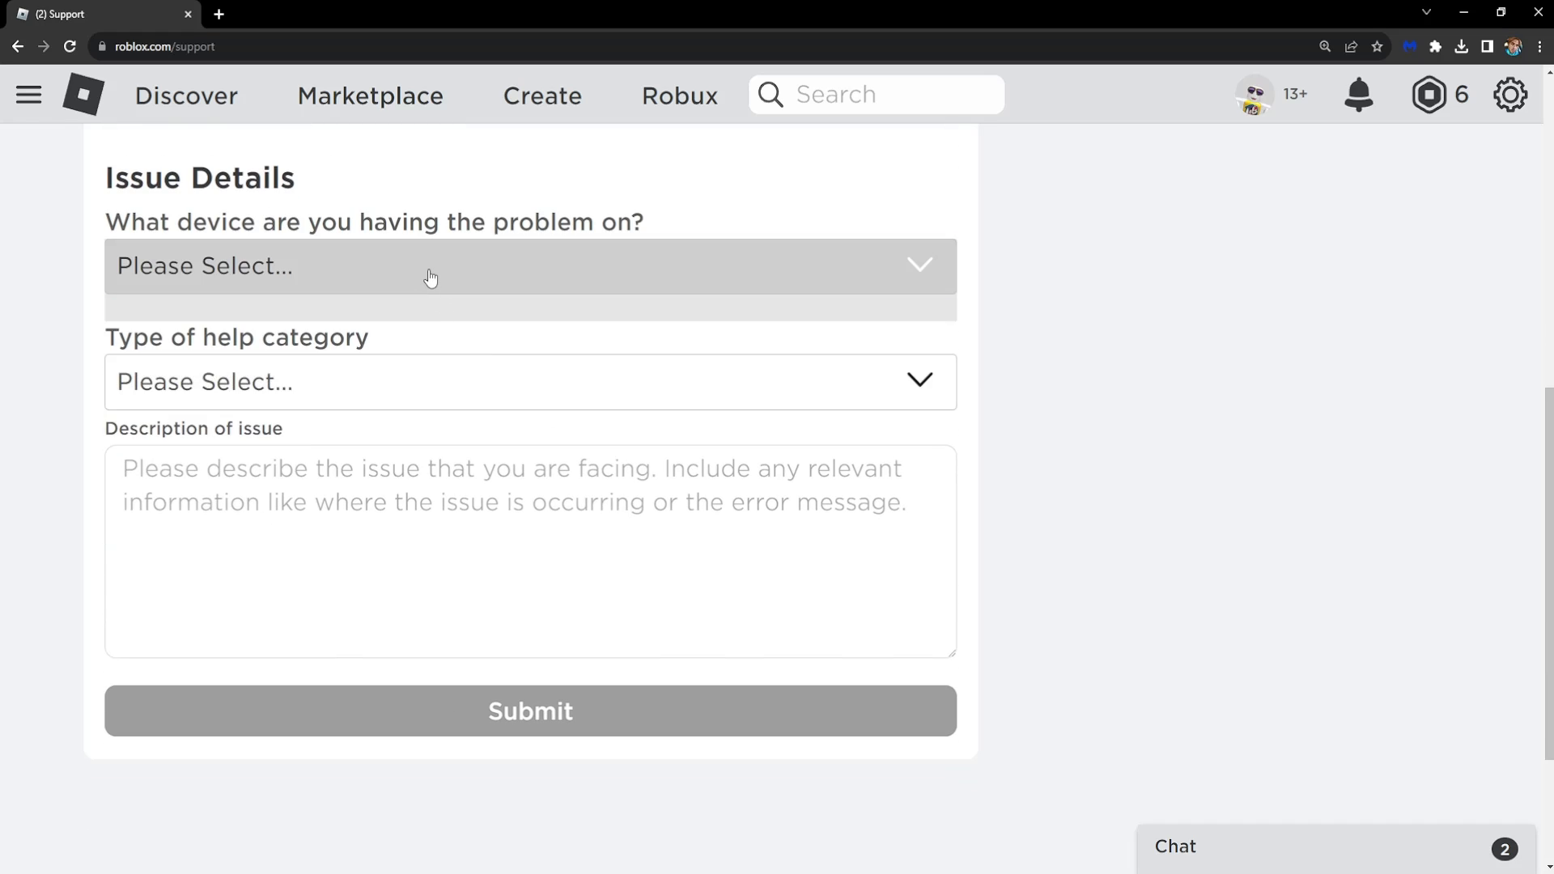
# Step: Choose PC in the 'What device are you having the problem on?' list
pyautogui.click(529, 263)
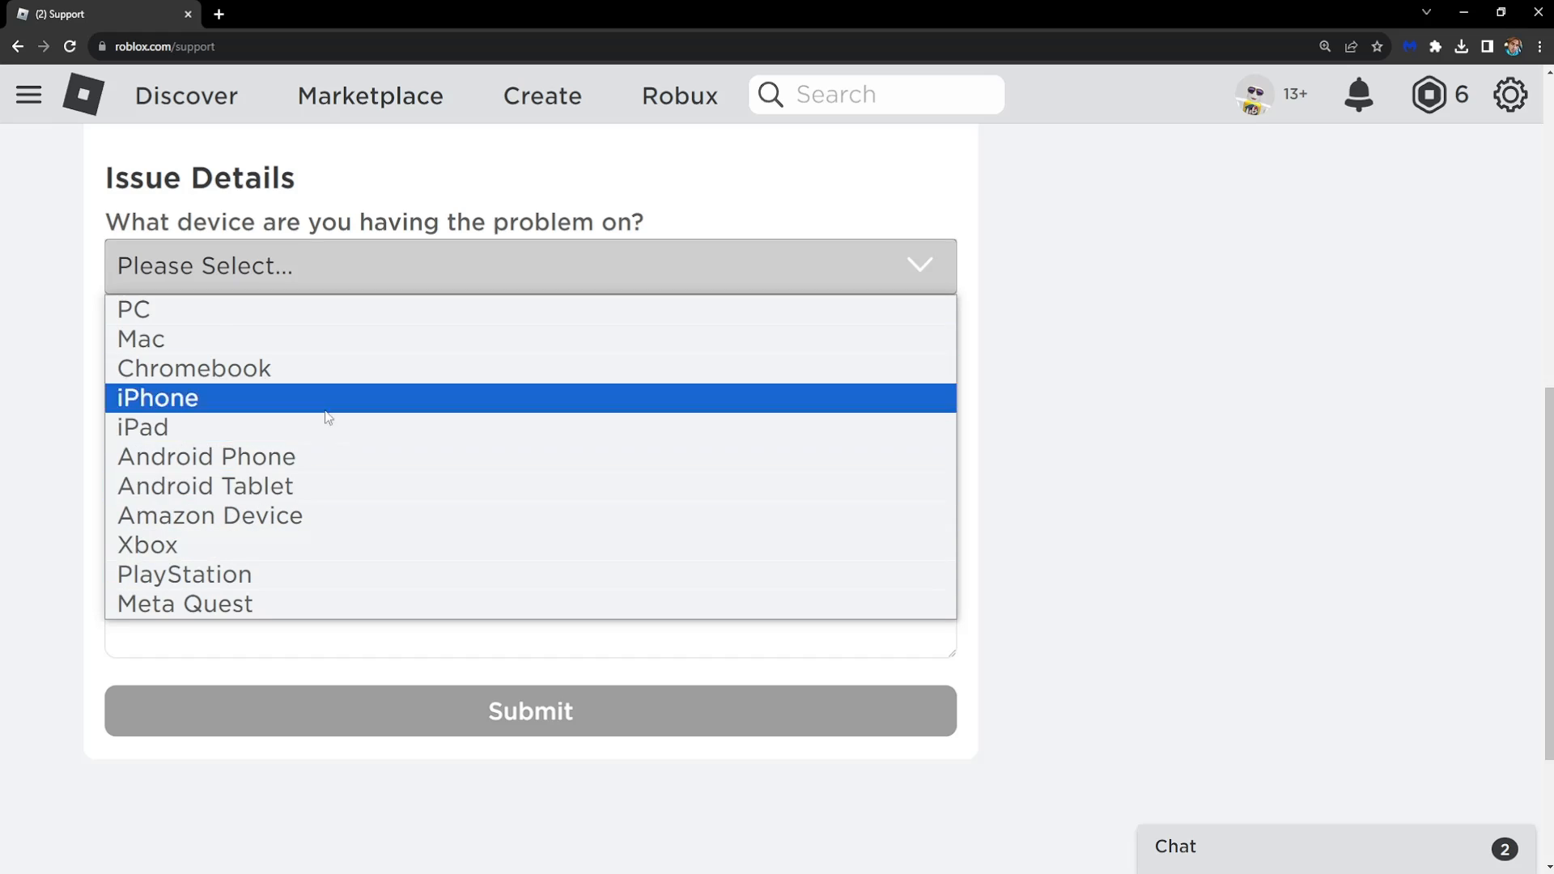
pyautogui.moveTo(209, 515)
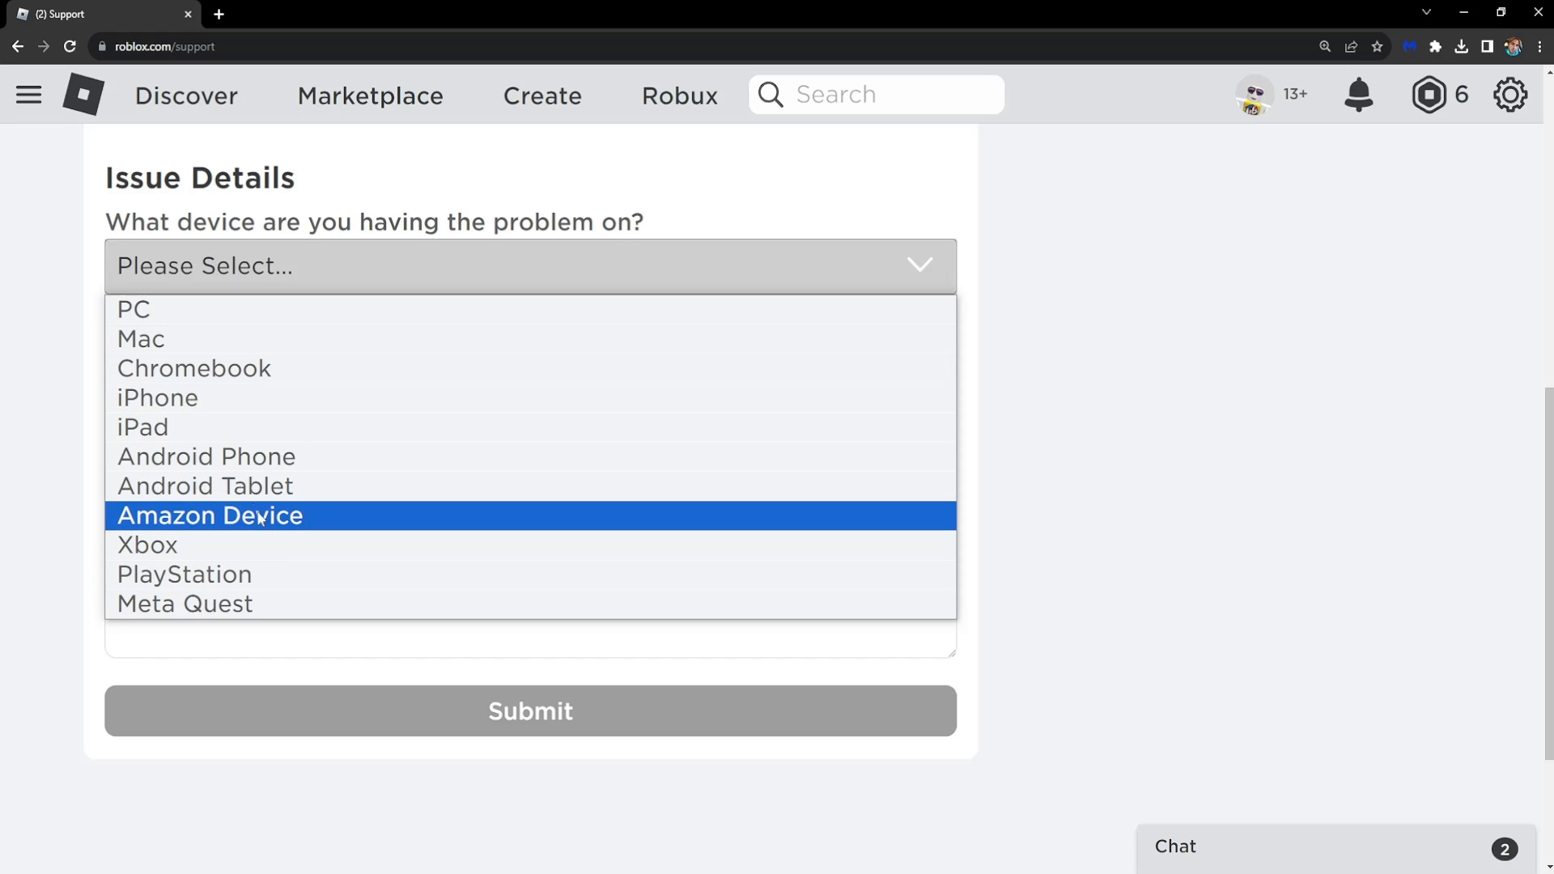
pyautogui.click(131, 309)
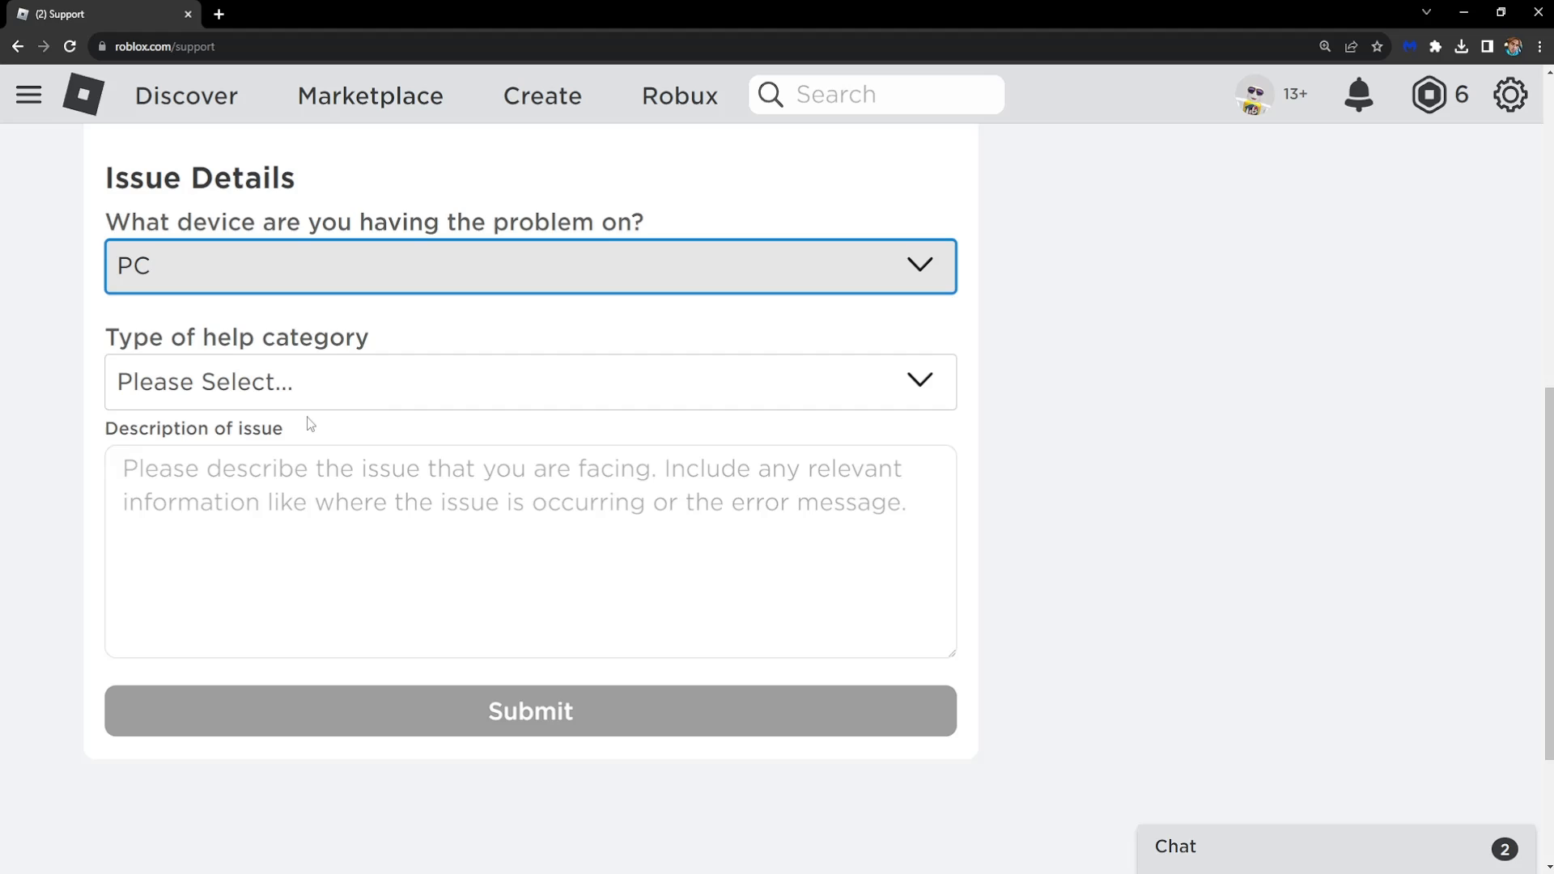
pyautogui.moveTo(181, 351)
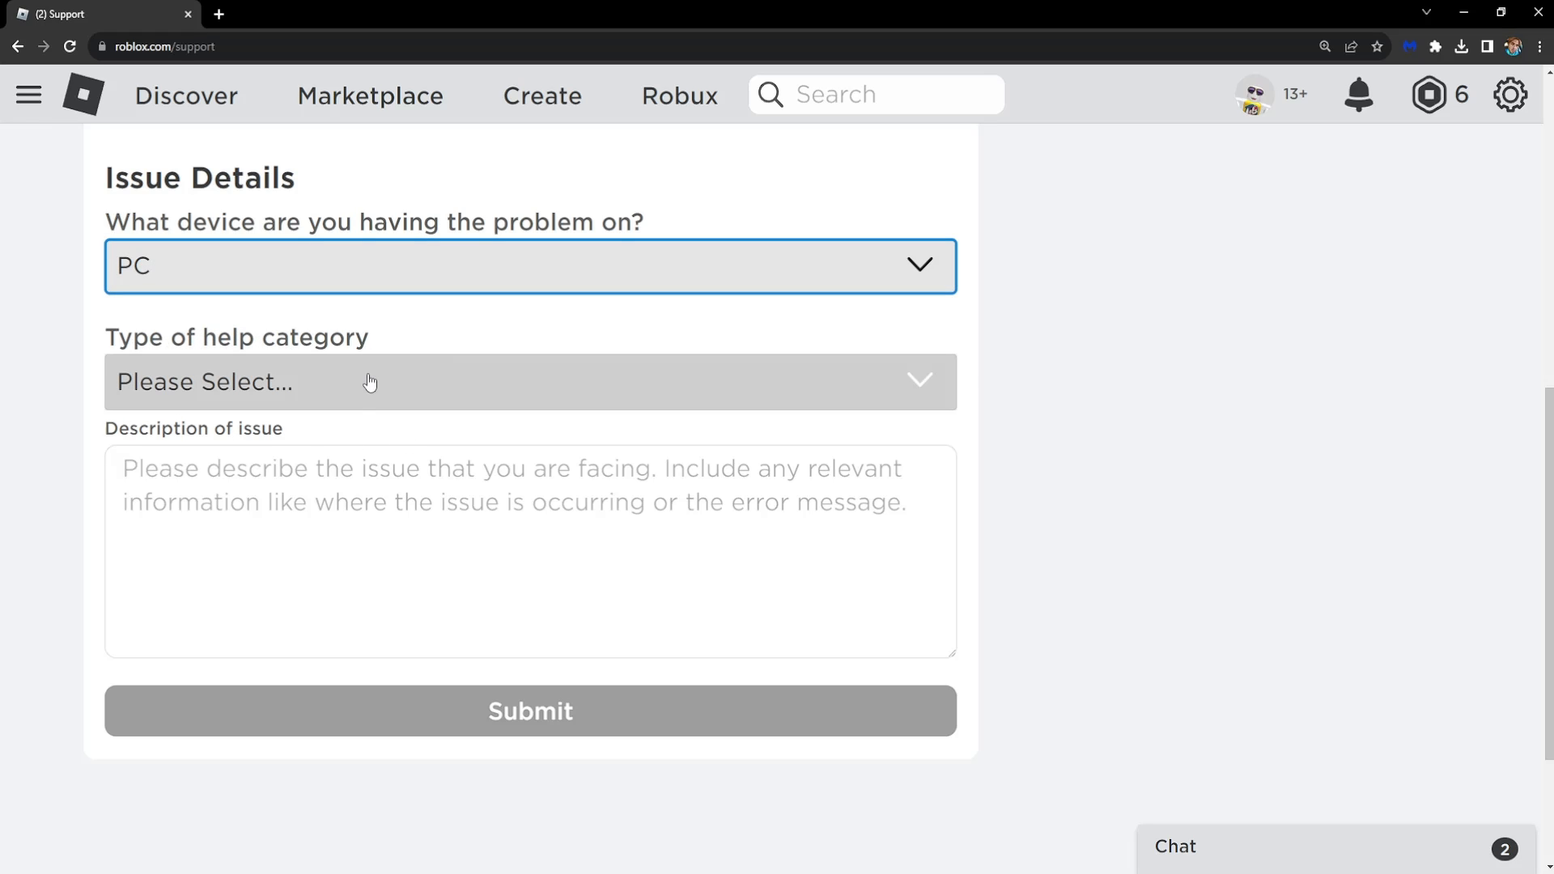
# Step: Pick Technical Support as the help category and Specific Experience Issue as its subcategory
pyautogui.click(531, 382)
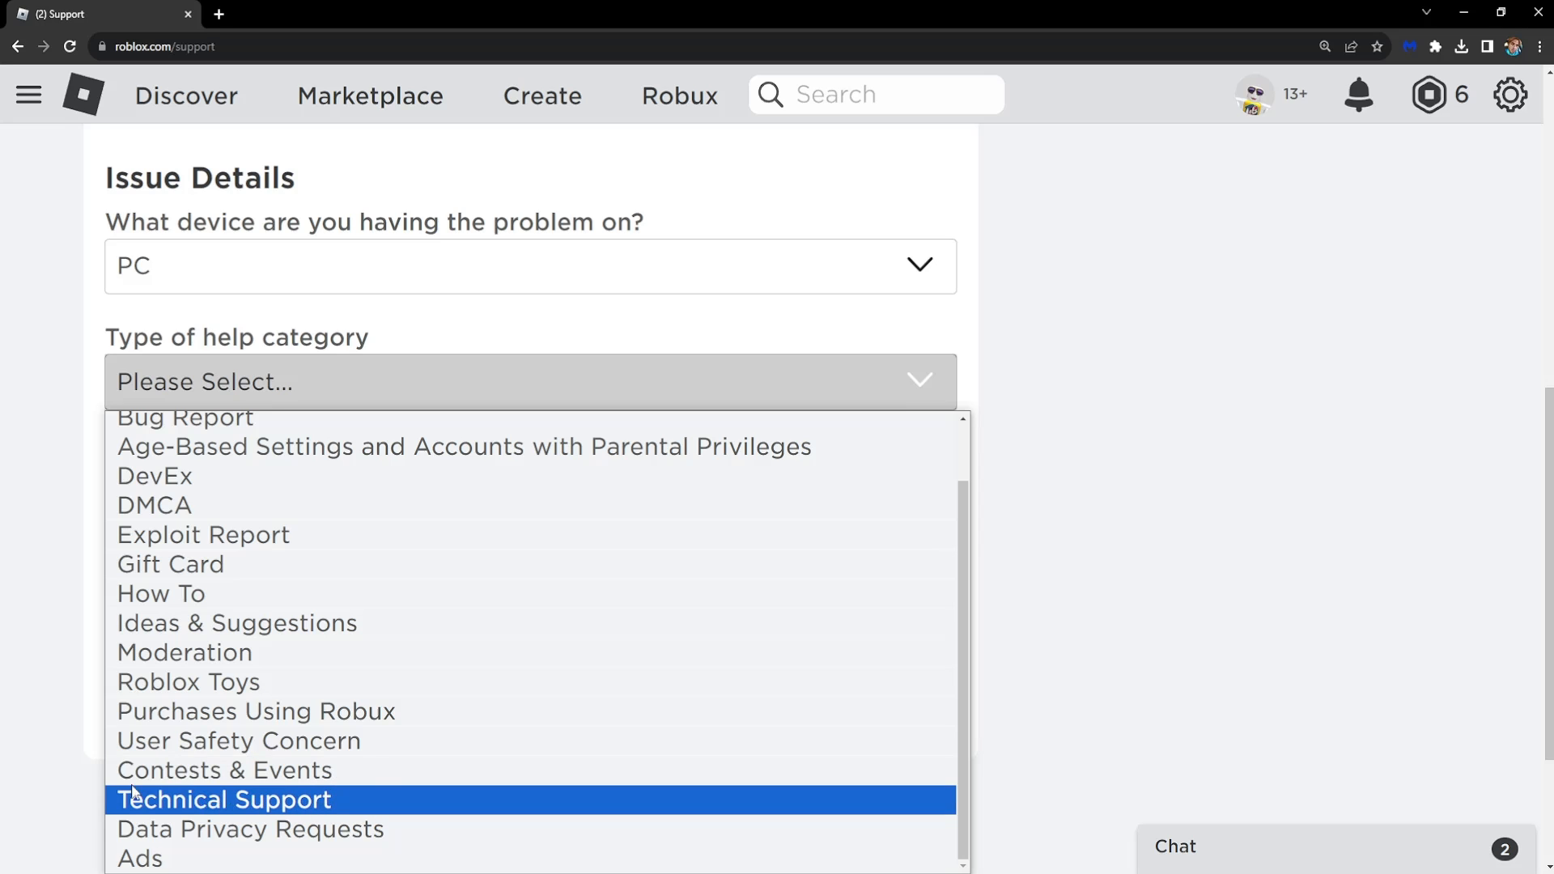
pyautogui.click(223, 799)
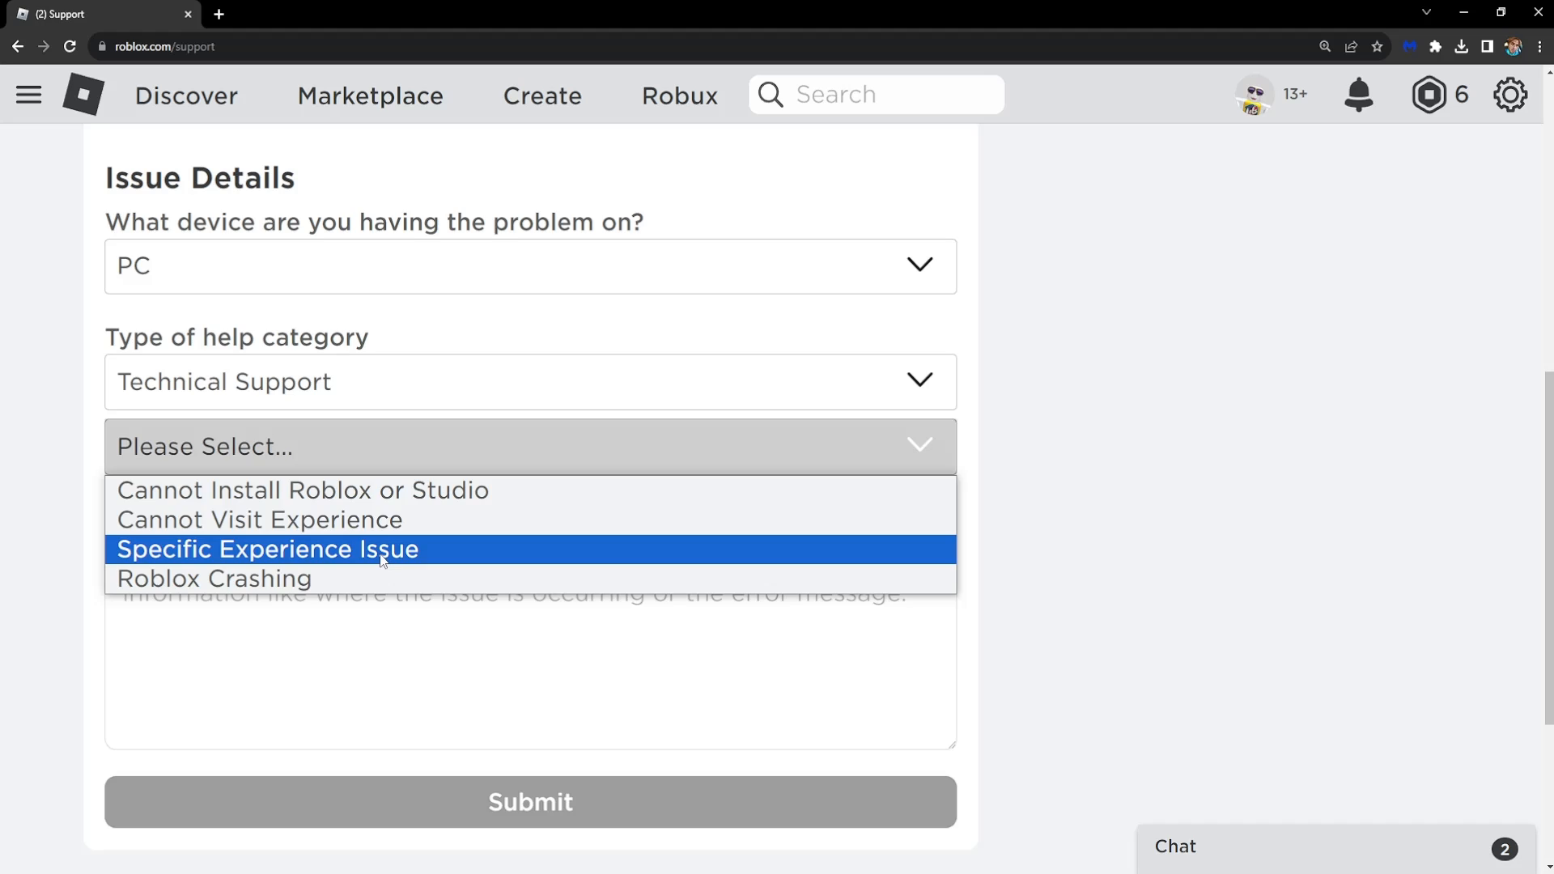
pyautogui.click(267, 549)
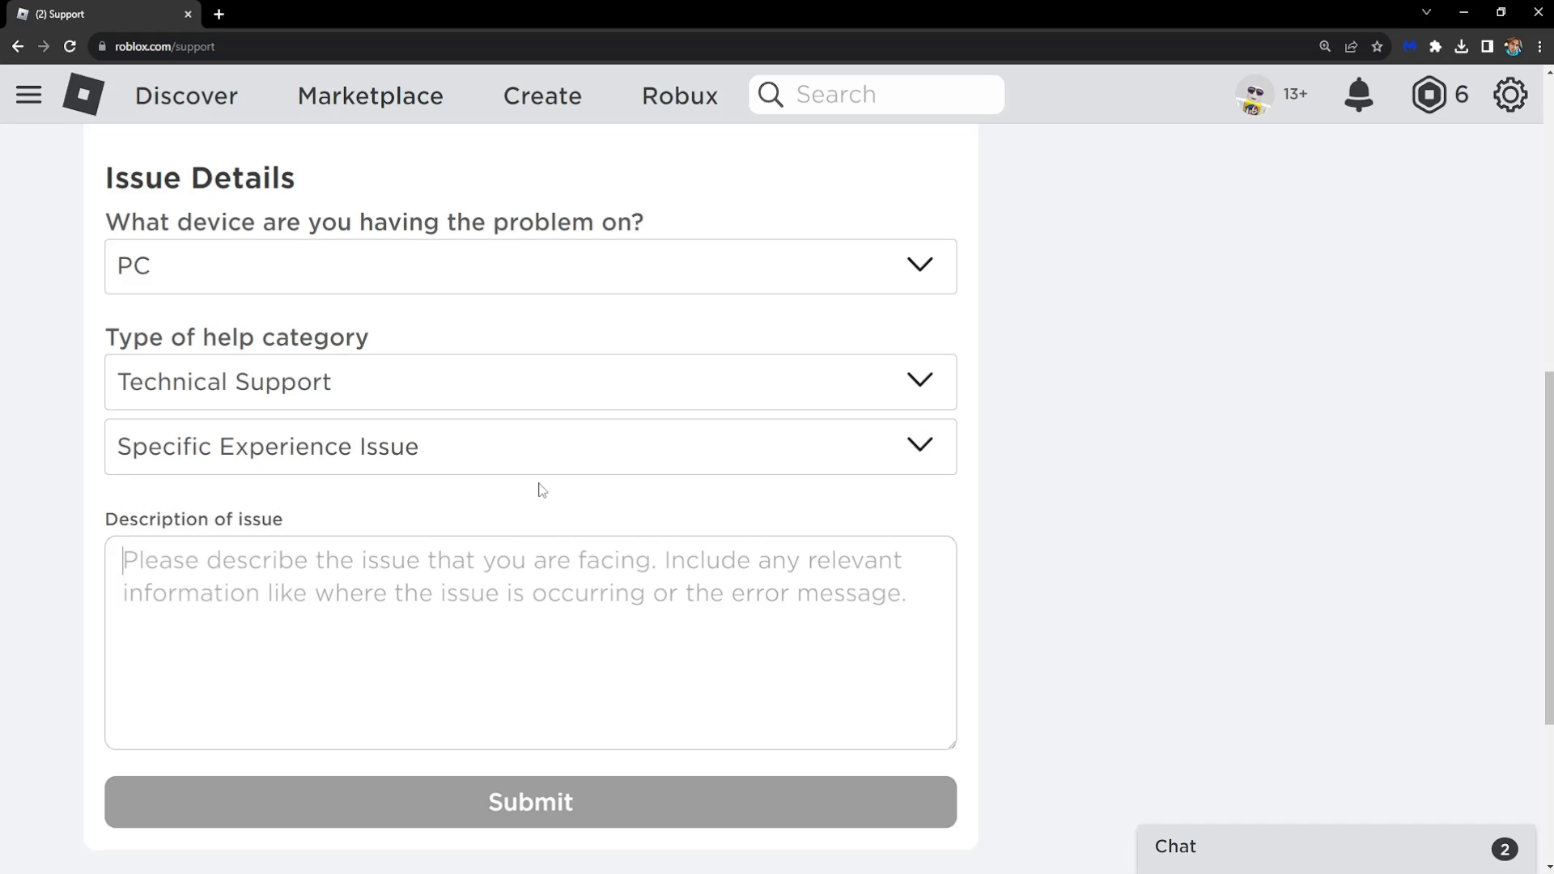
# Step: Write 'Greetings! I am getting error code 291 in (____) and would like help. Cheers!' as the description
pyautogui.write('Greetings')
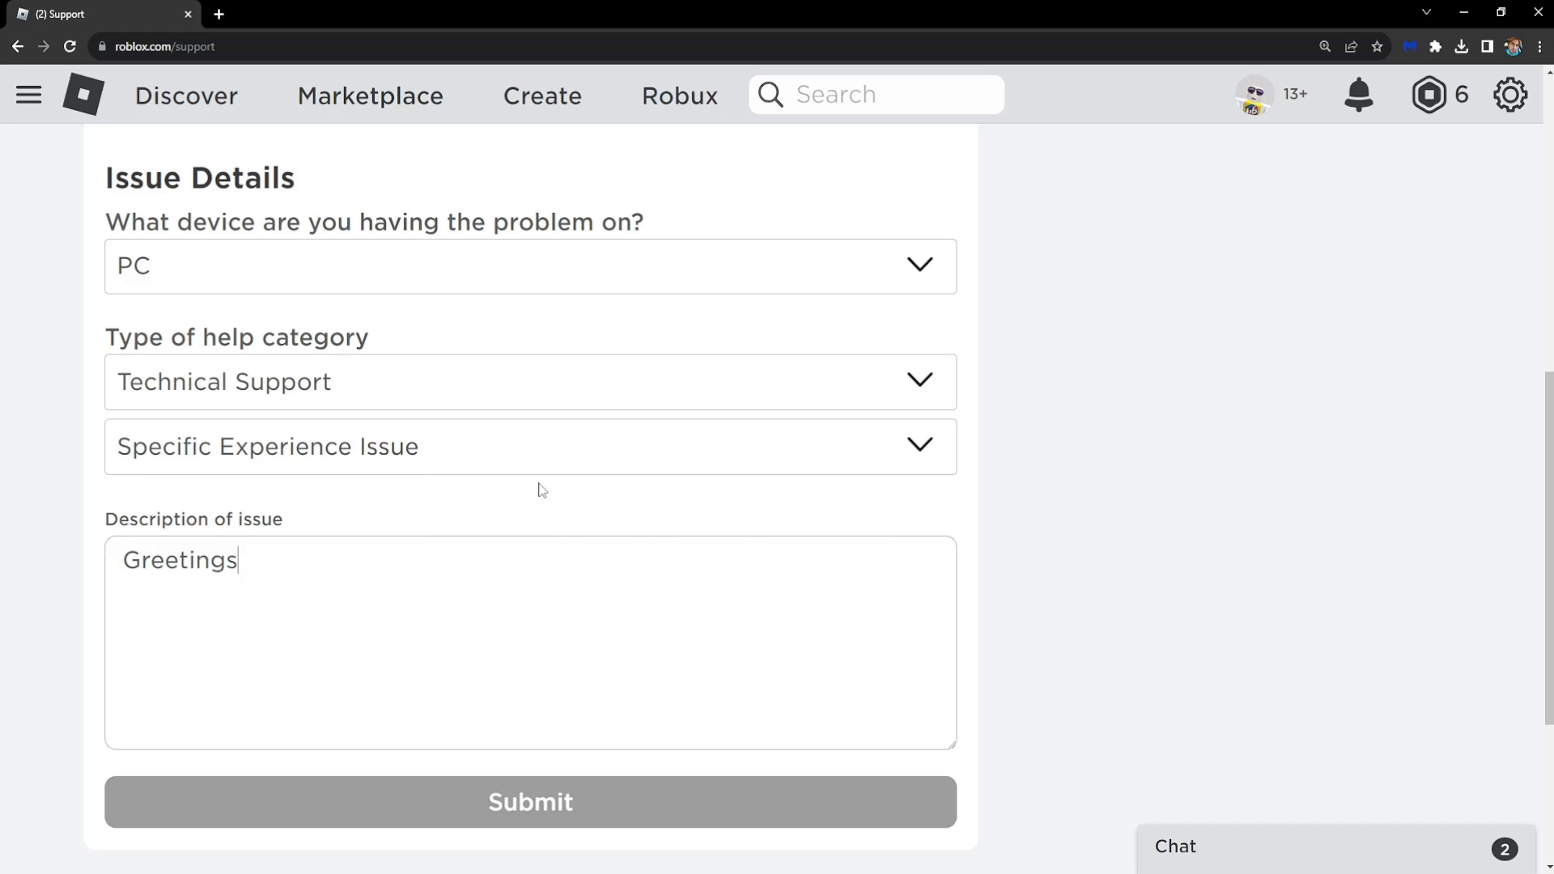
pyautogui.write('! I am getting')
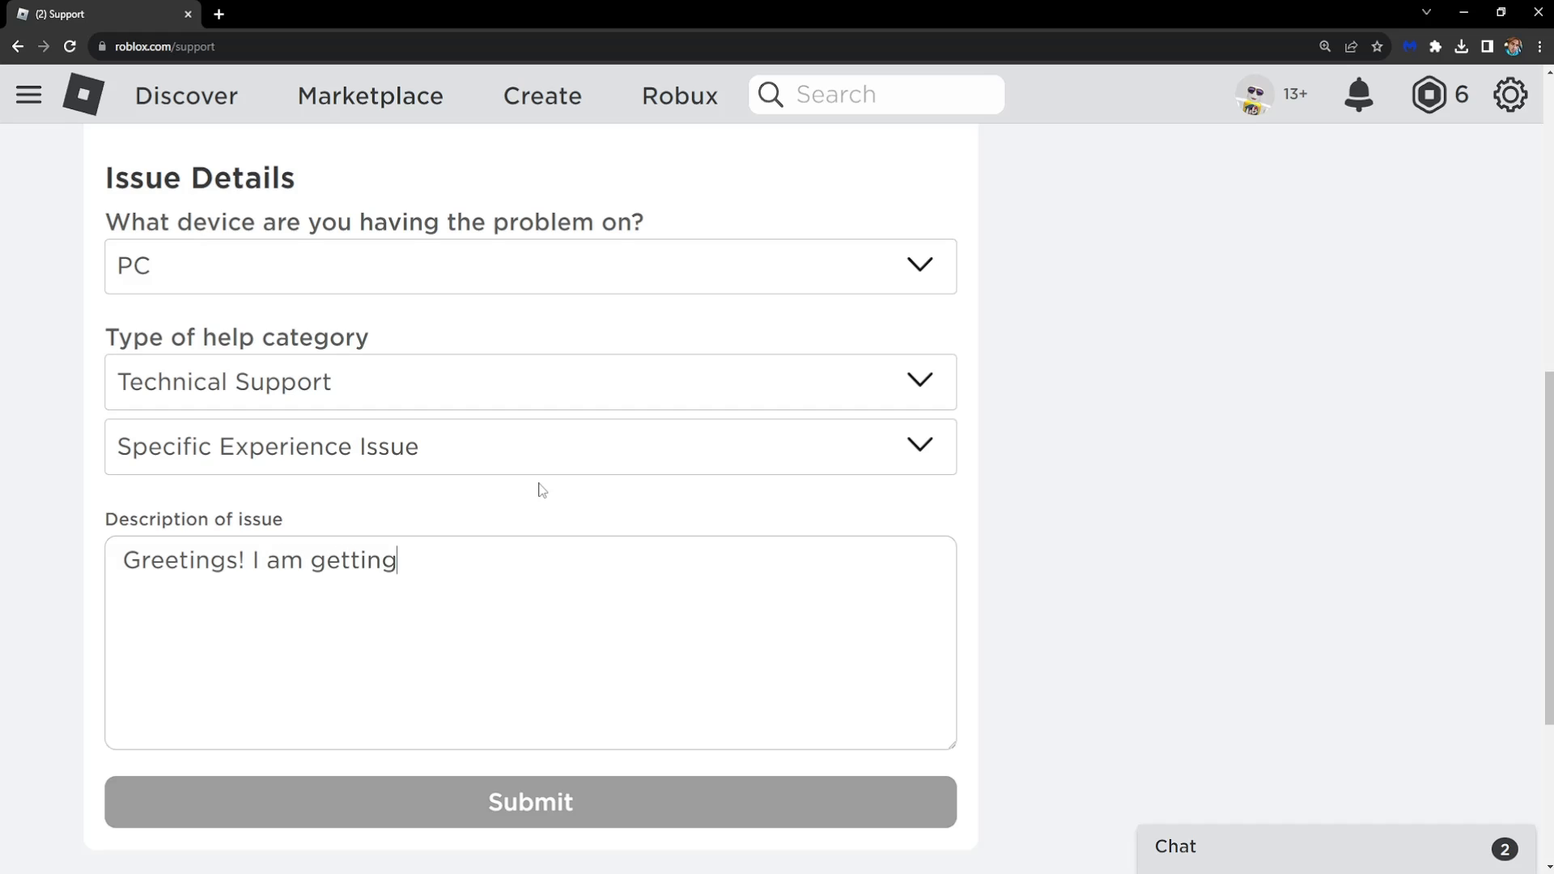
pyautogui.write('error code 291')
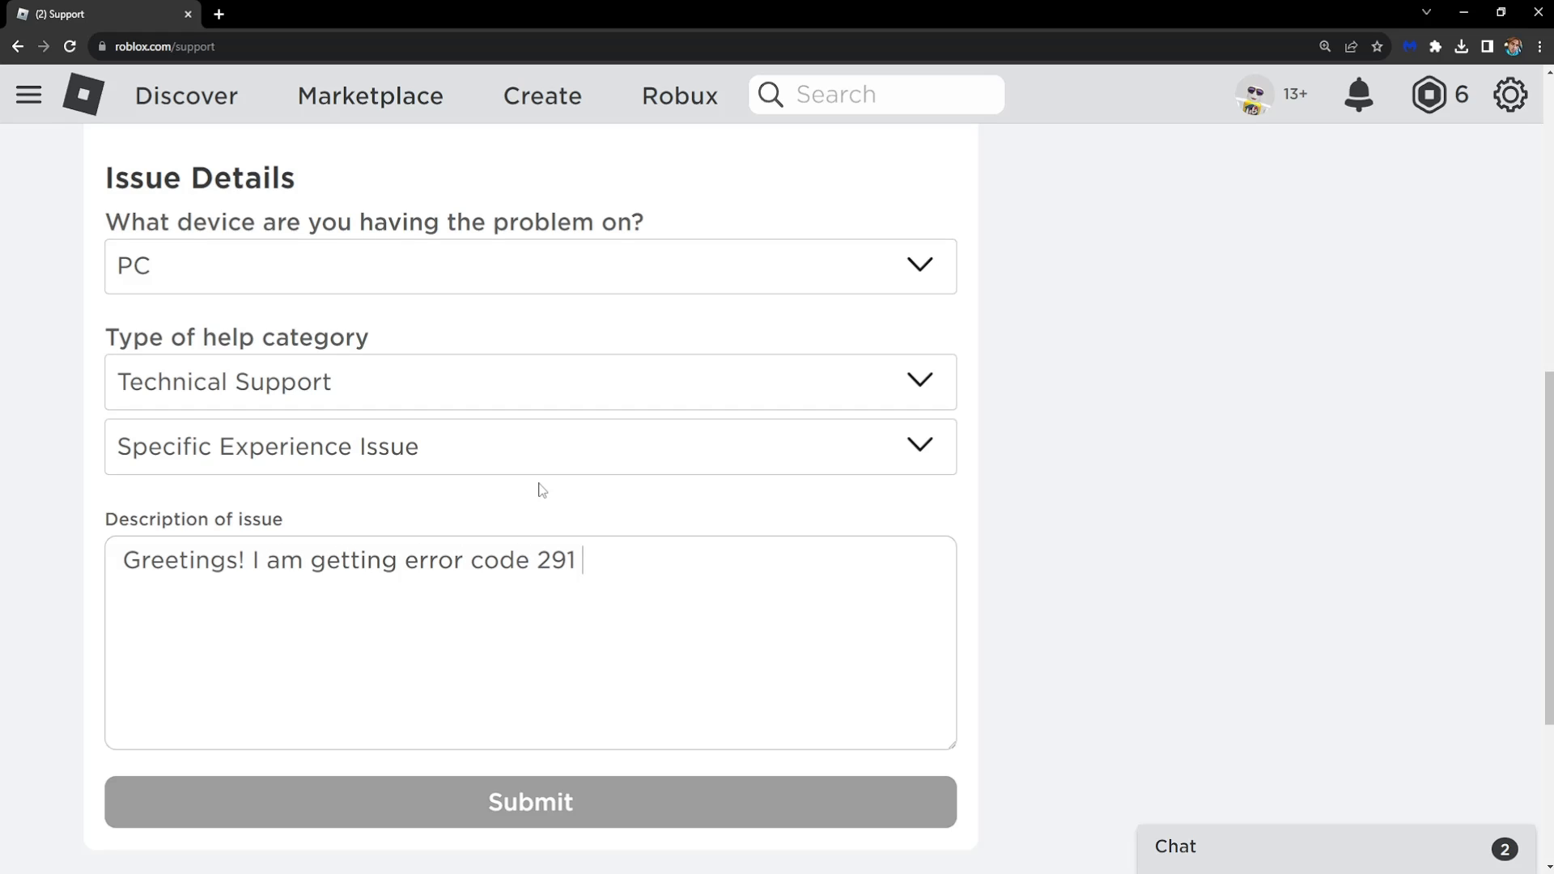
pyautogui.write('in')
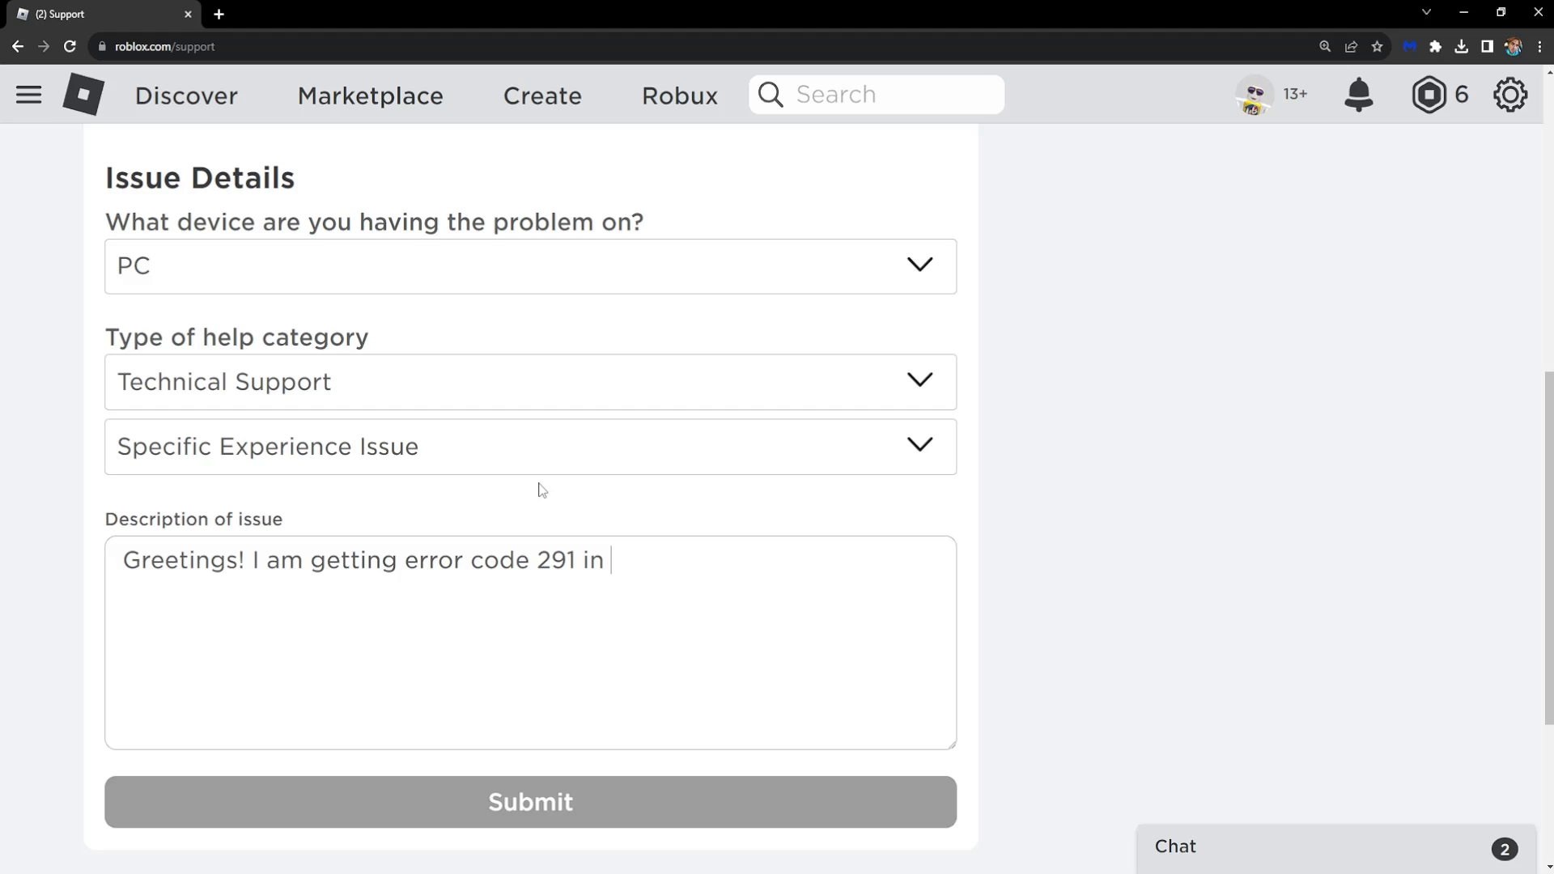
pyautogui.write('(_______')
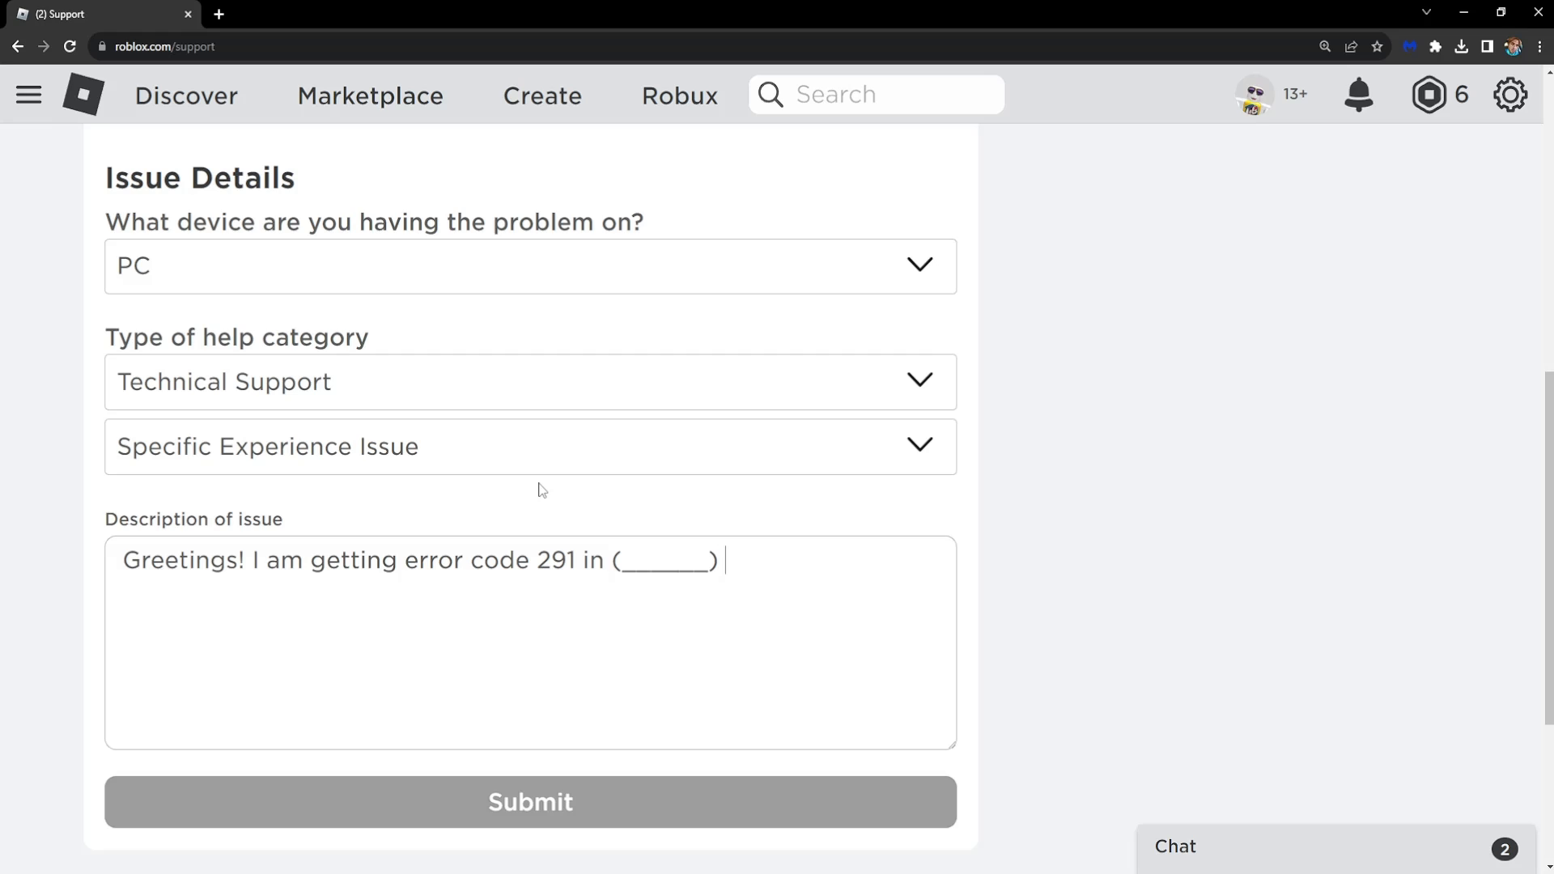
pyautogui.write('and would like to receive he')
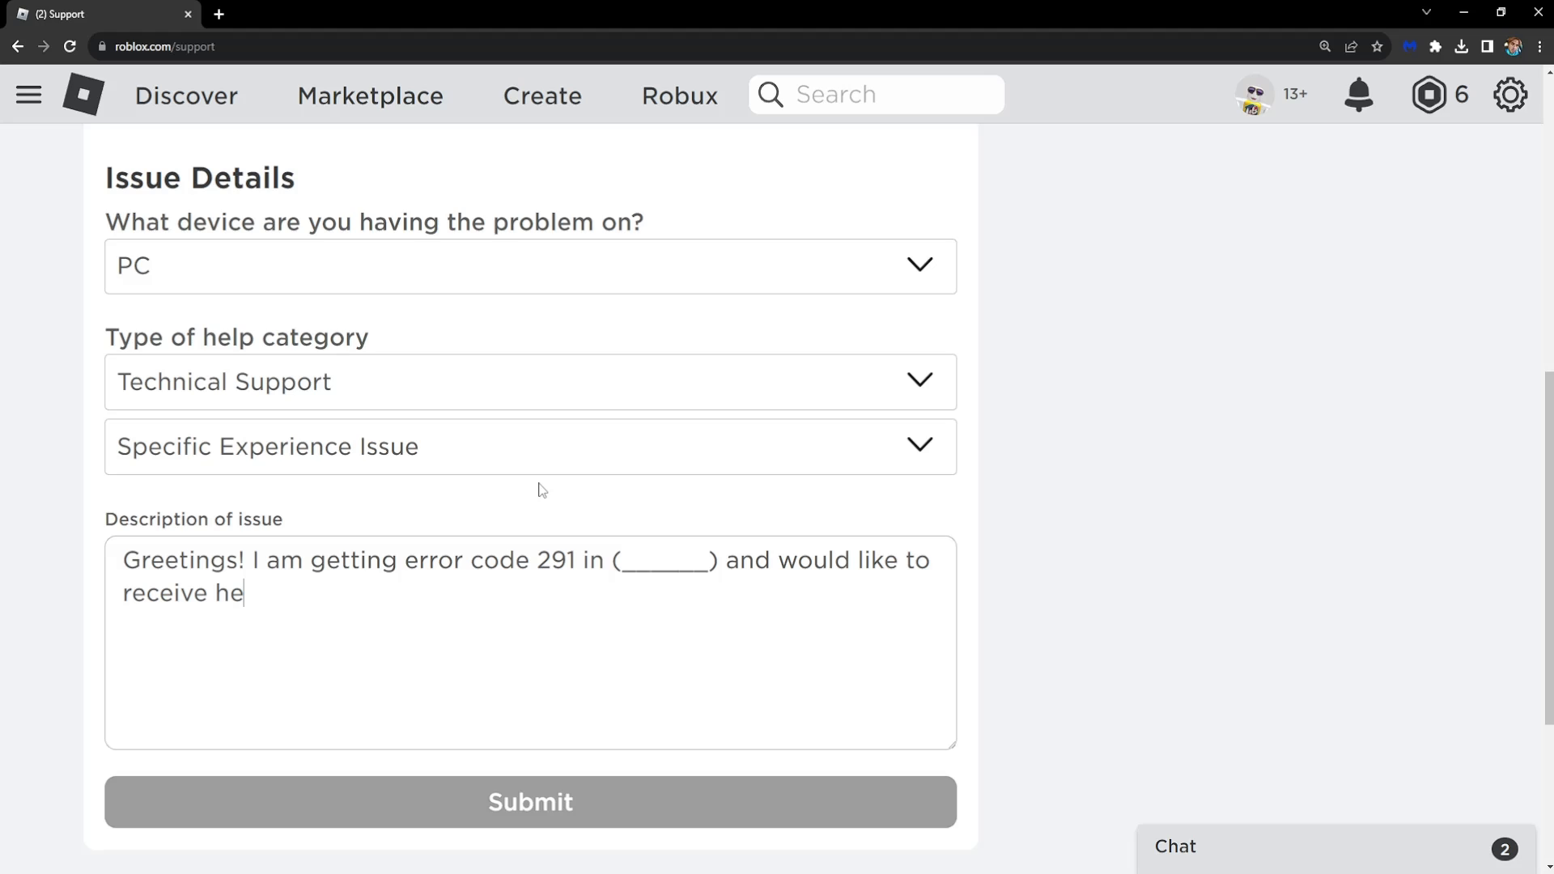
pyautogui.write('lp. Cheers!')
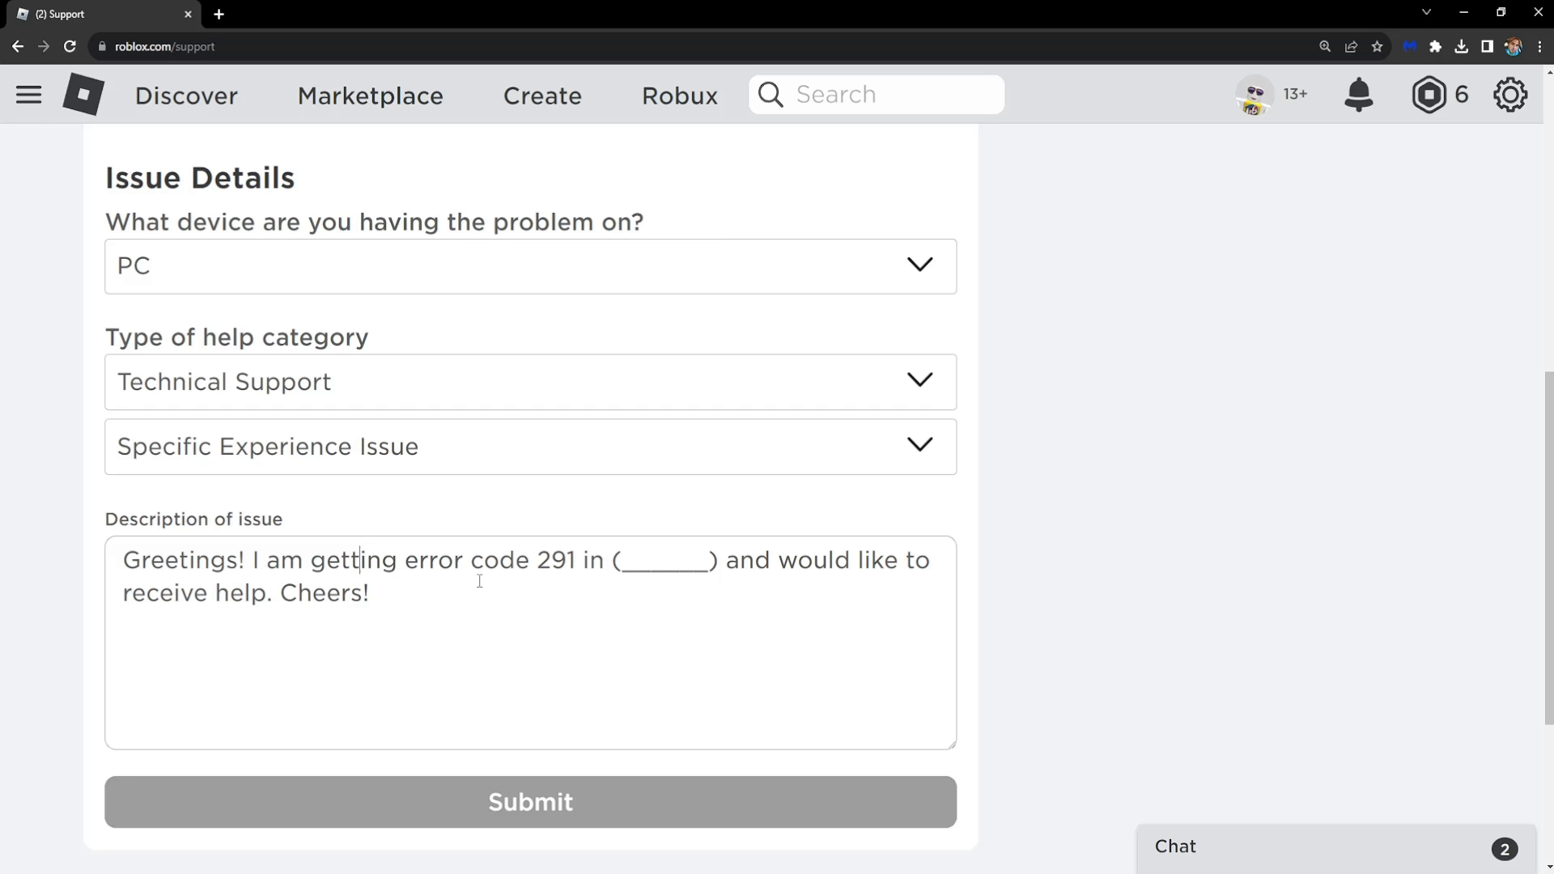
pyautogui.doubleClick(322, 592)
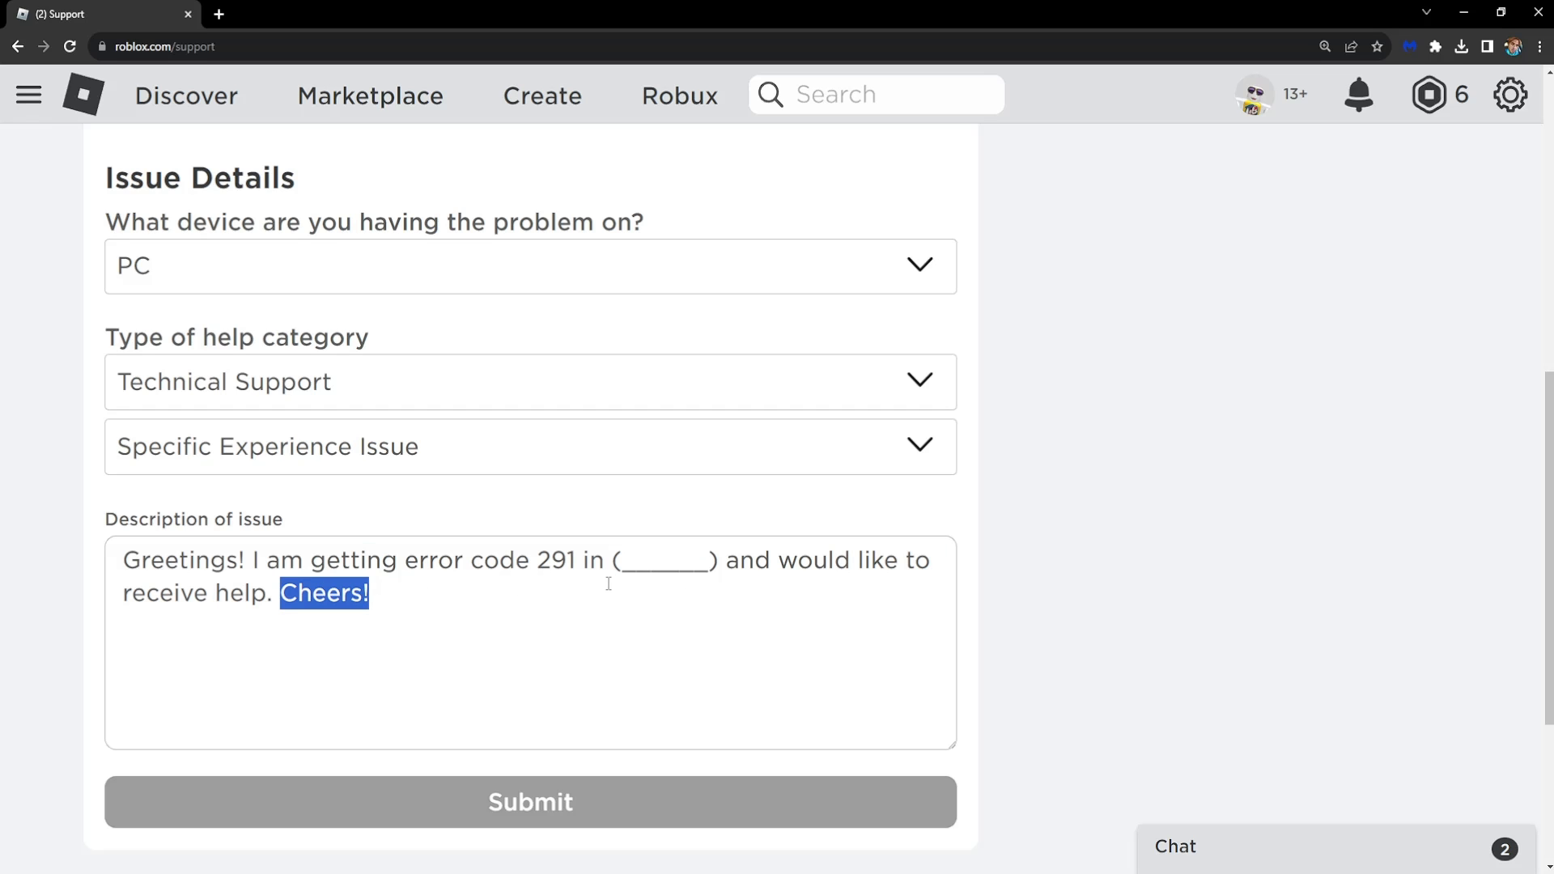
pyautogui.click(396, 592)
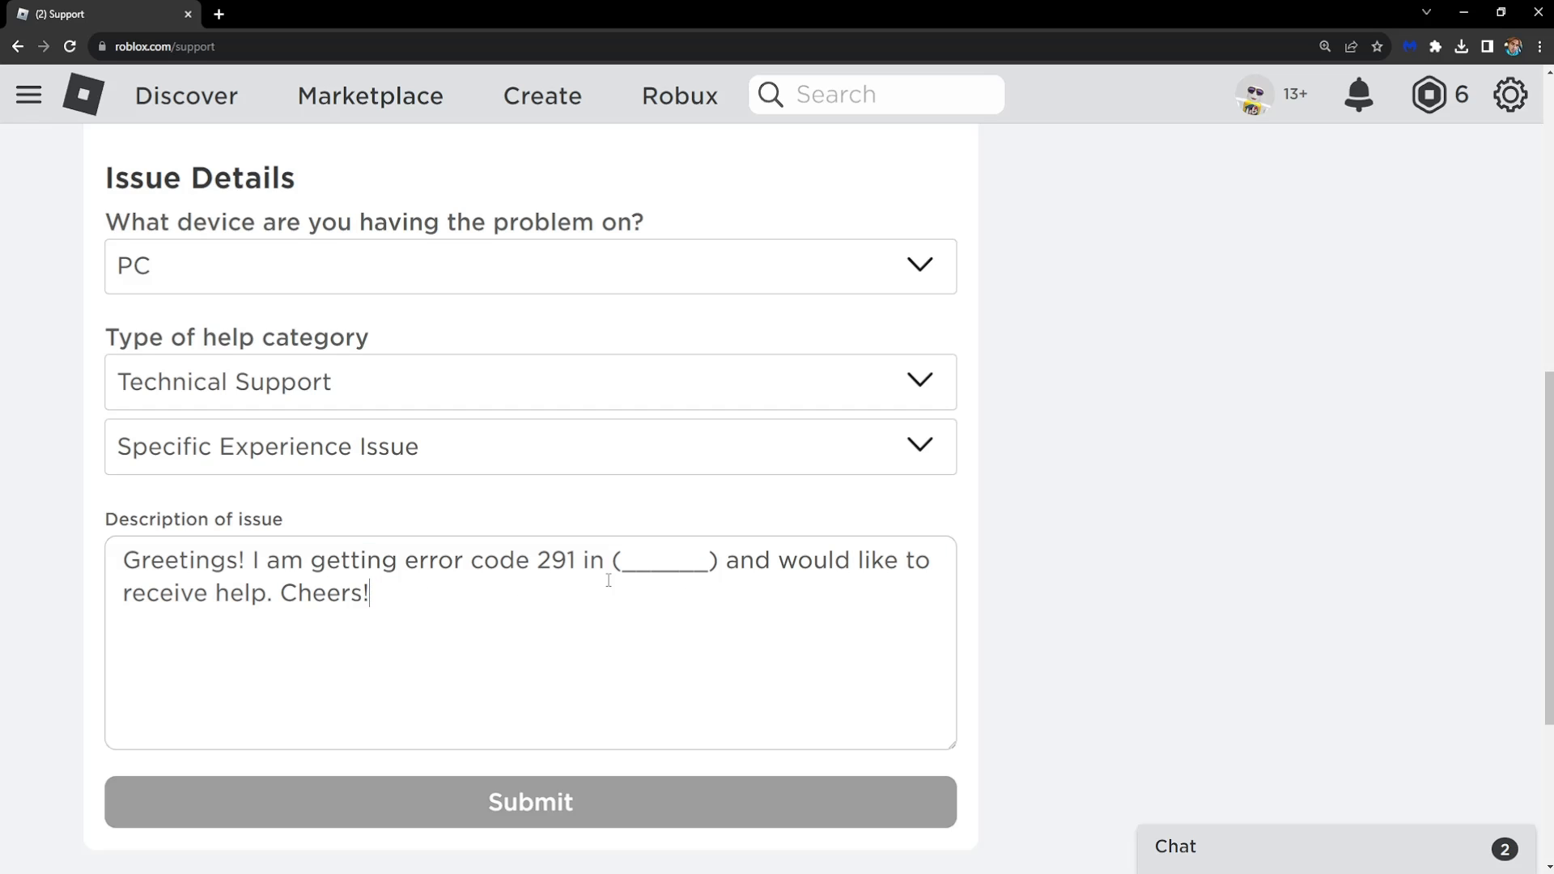